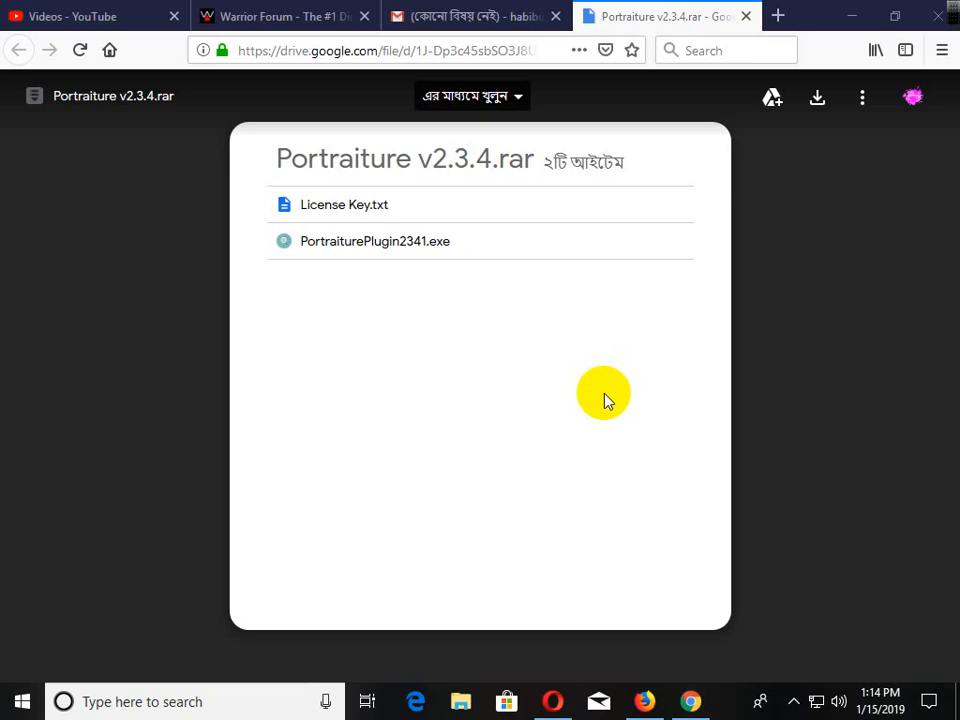
mouse_move(606, 398)
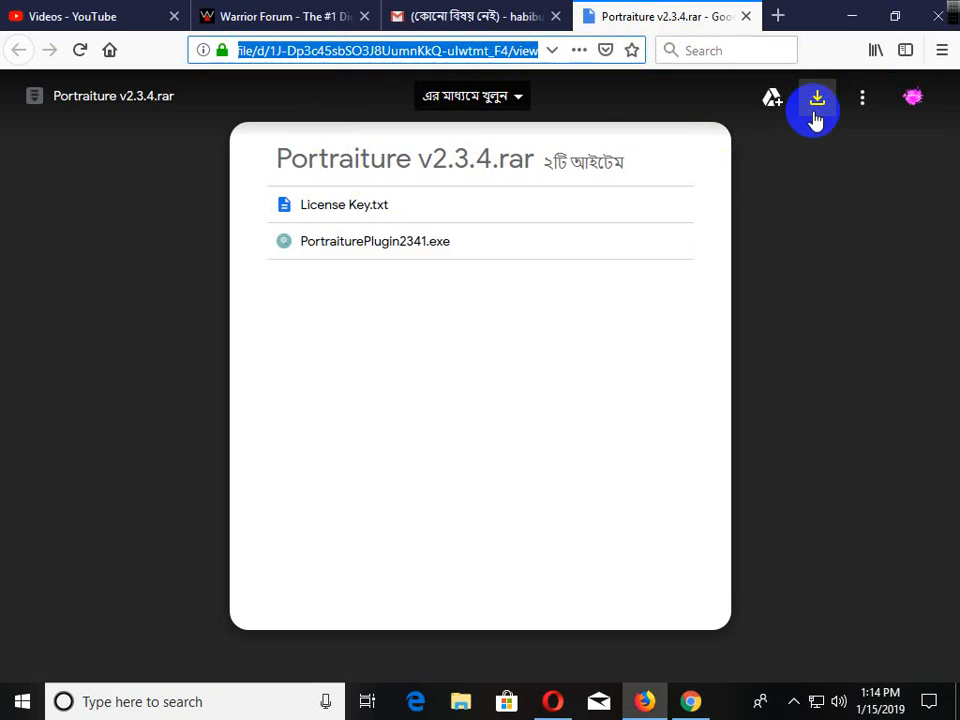
mouse_move(800, 110)
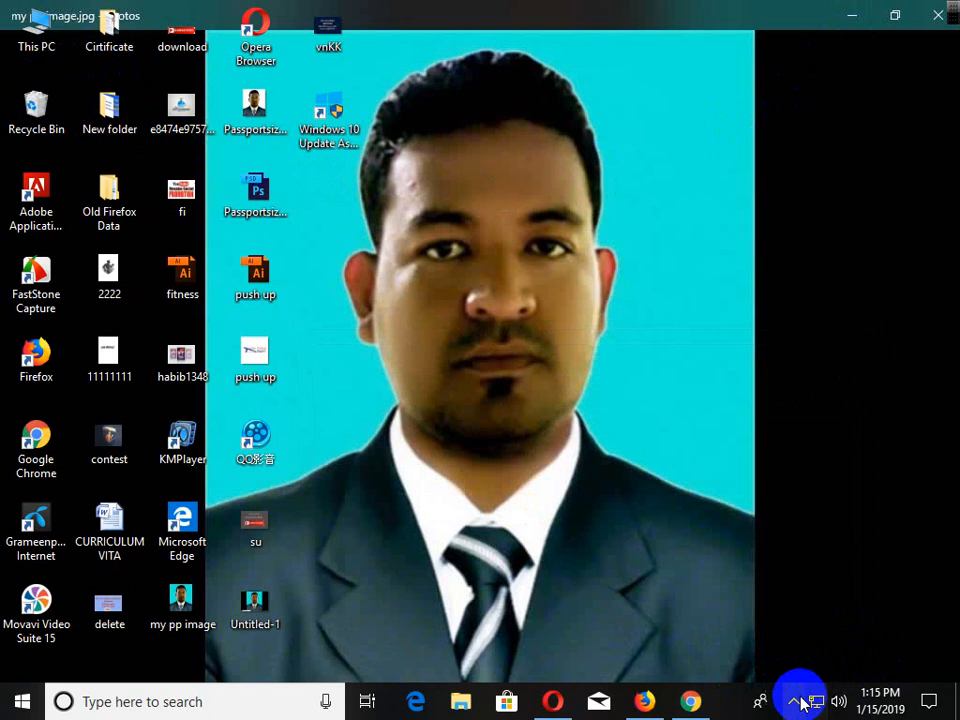
Extract Portraiture v2.3.4.rar from Downloads into a Portraiture v2.3.4 folder.
click(460, 701)
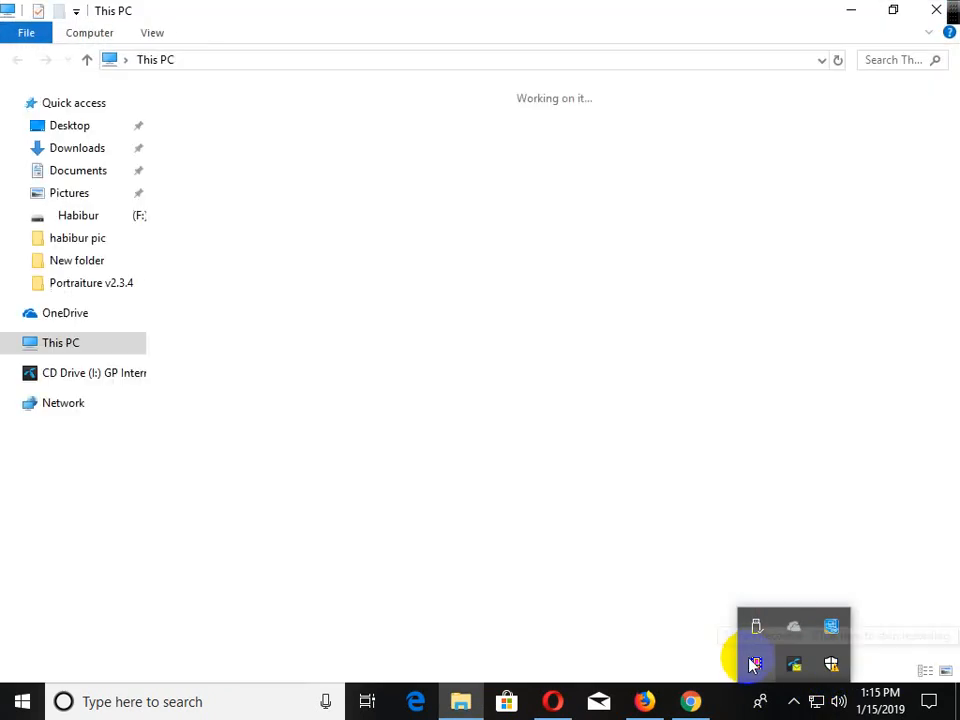
click(77, 147)
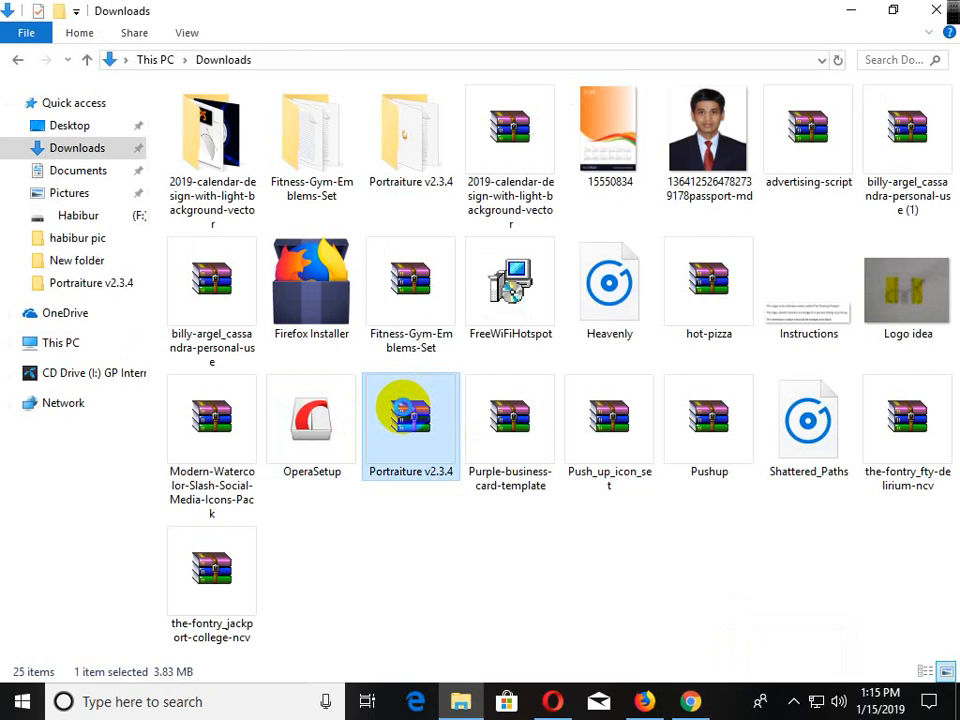
right_click(410, 418)
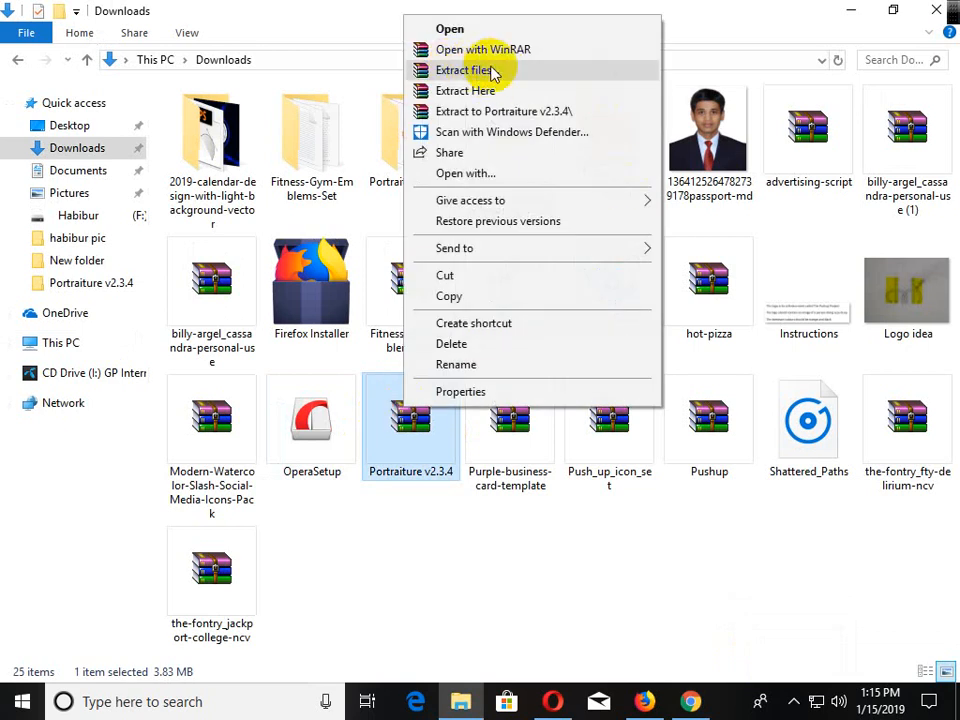
mouse_move(530, 543)
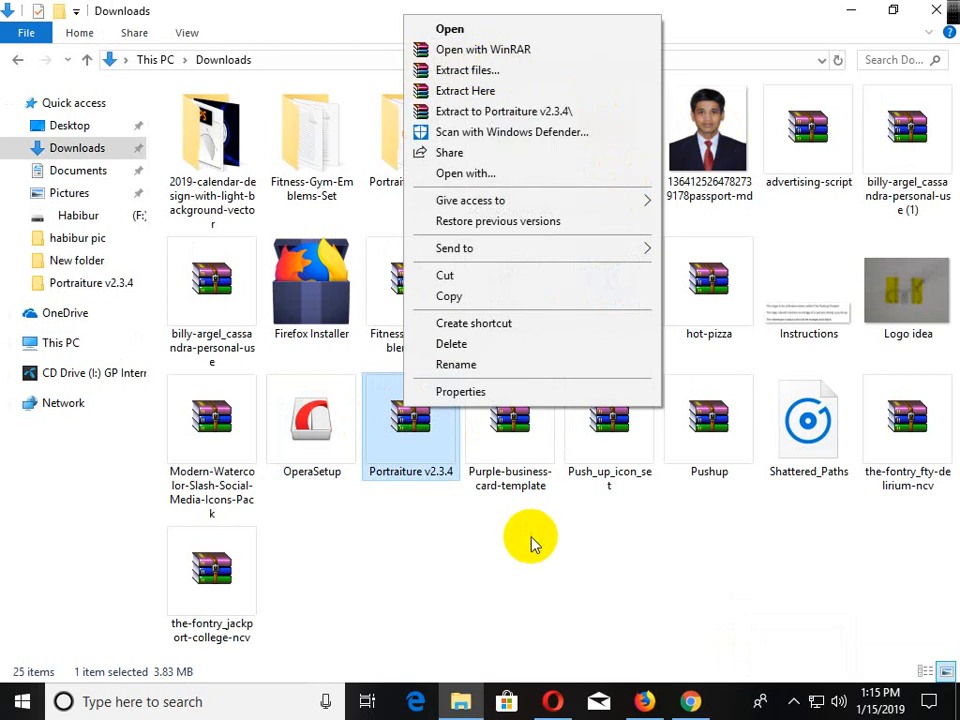
click(530, 540)
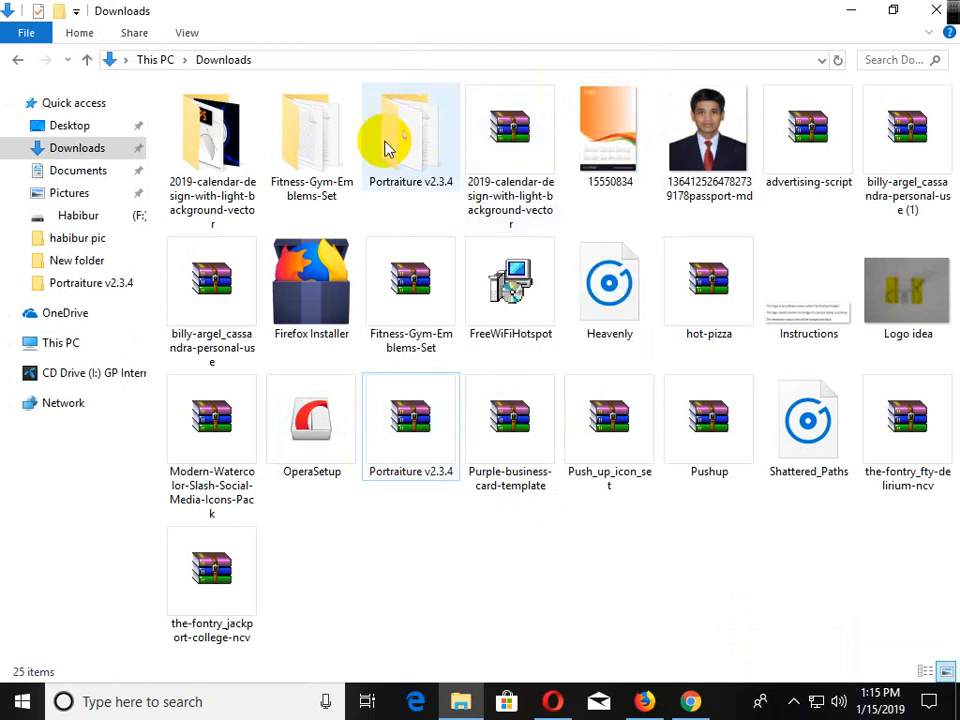
mouse_move(420, 150)
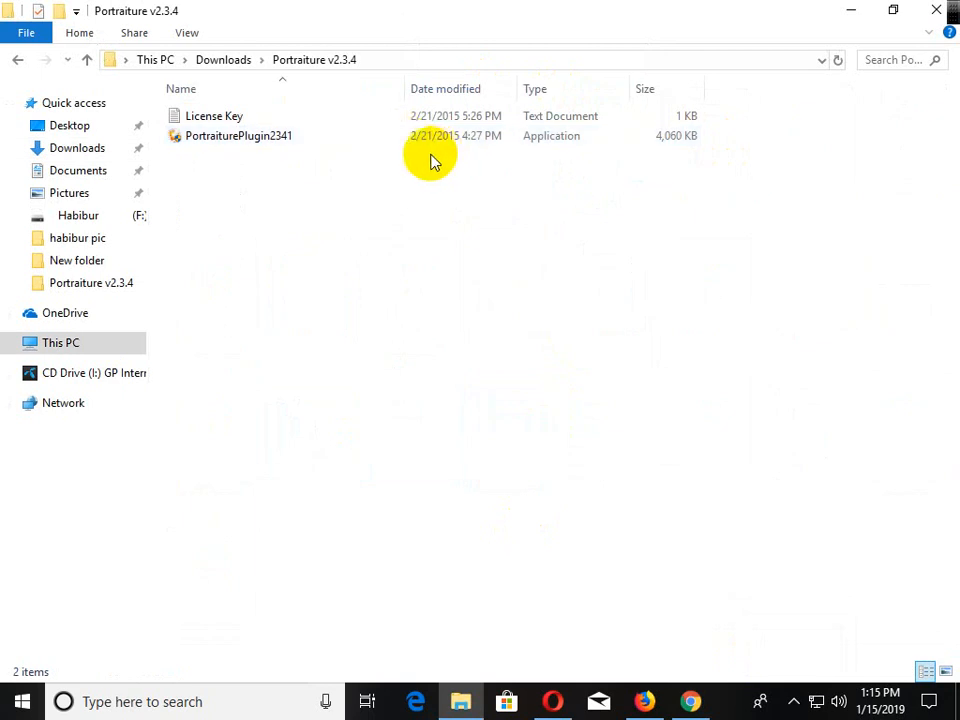
Run the PortraiturePlugin2341.exe installer from the extracted folder.
click(238, 135)
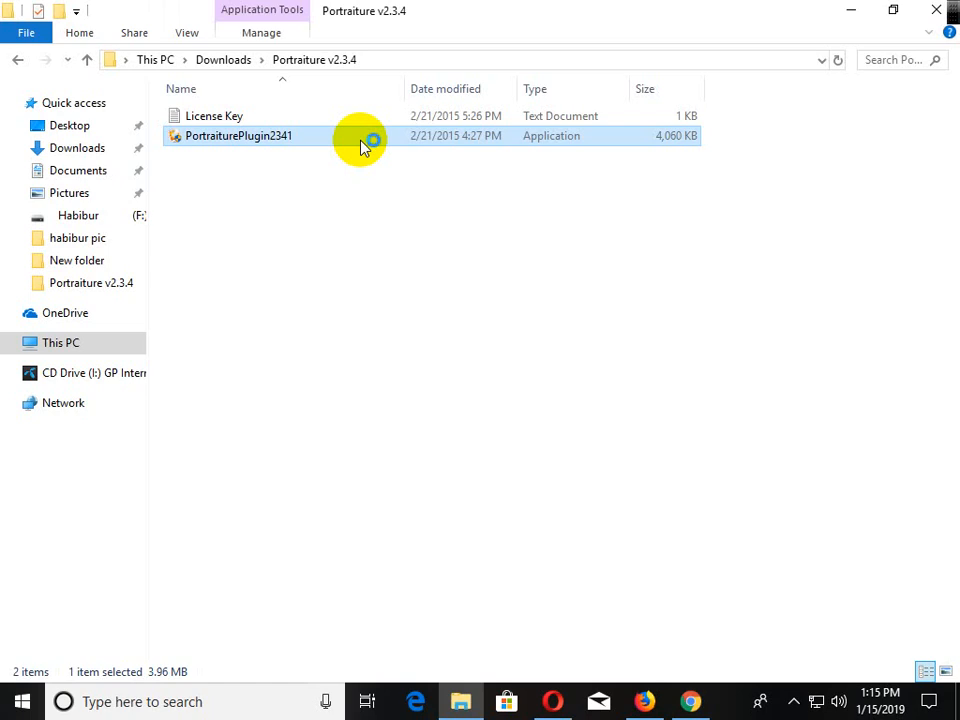
mouse_move(513, 368)
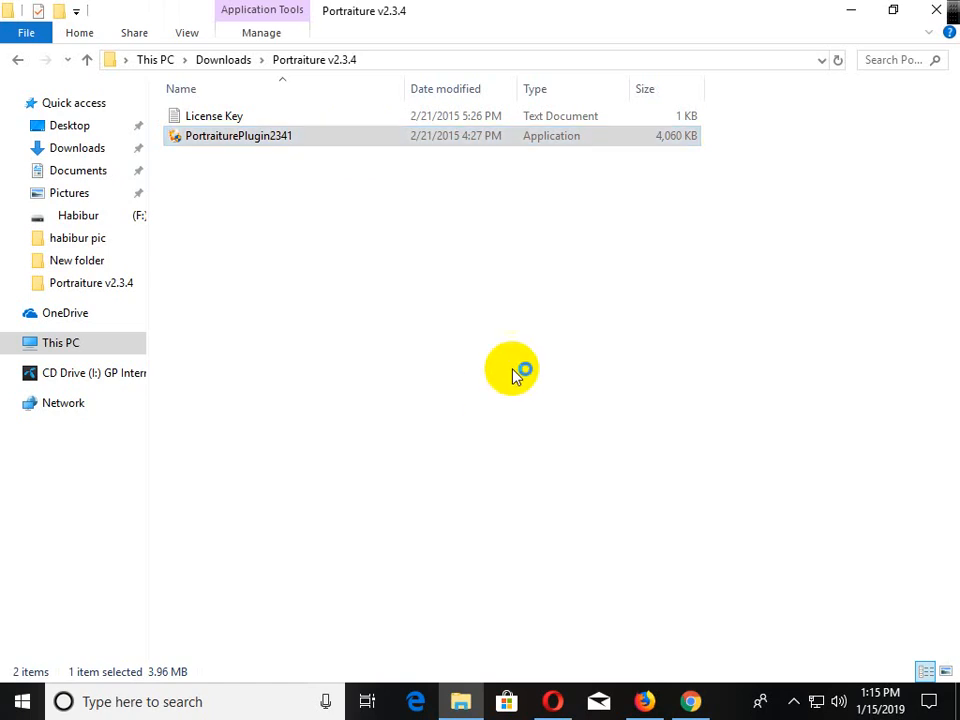
mouse_move(678, 555)
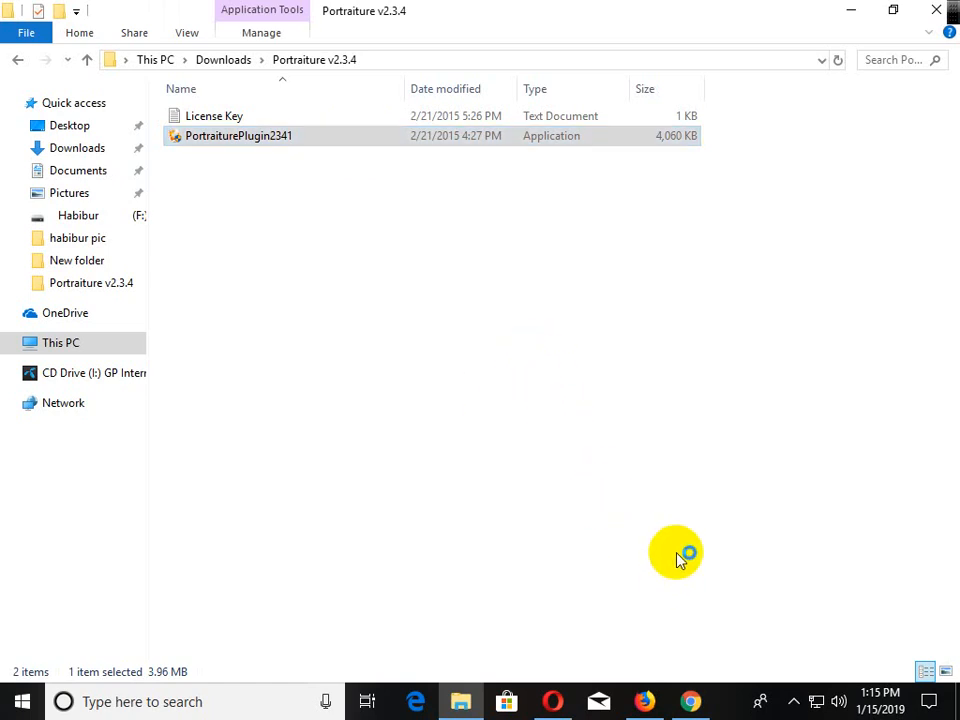
double_click(238, 135)
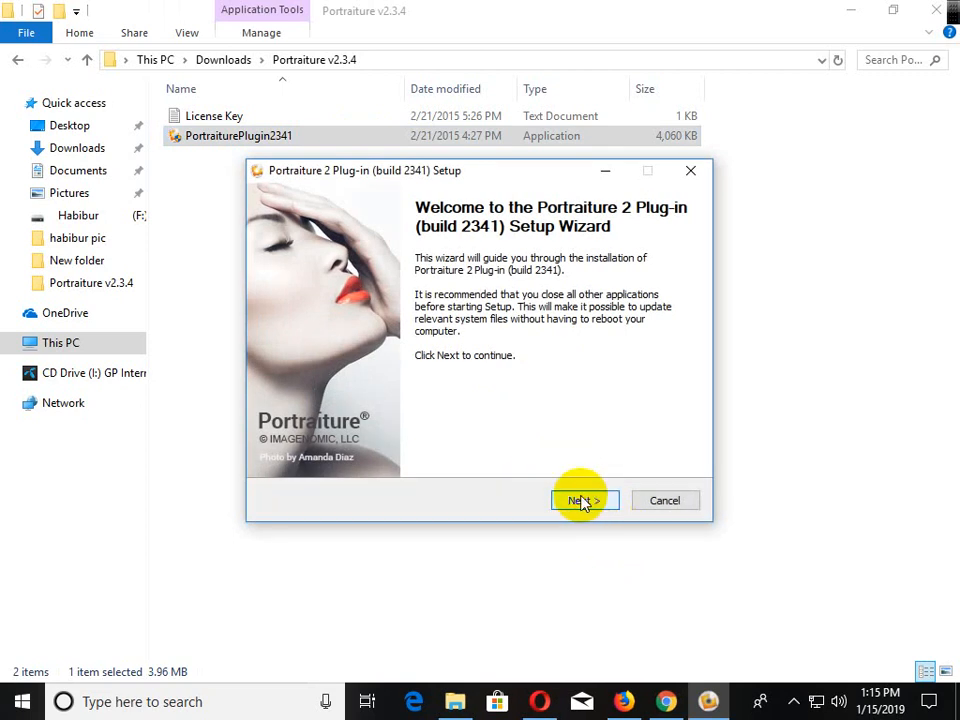
Accept the license, install Portraiture 2 into Photoshop CC, and finish the wizard.
click(583, 500)
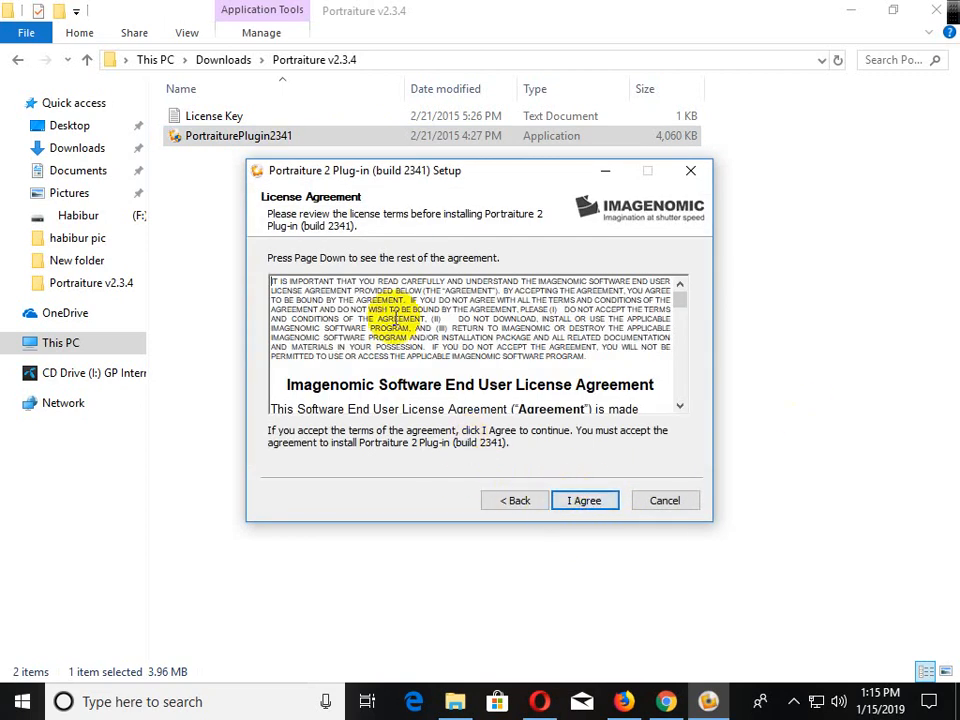
click(584, 500)
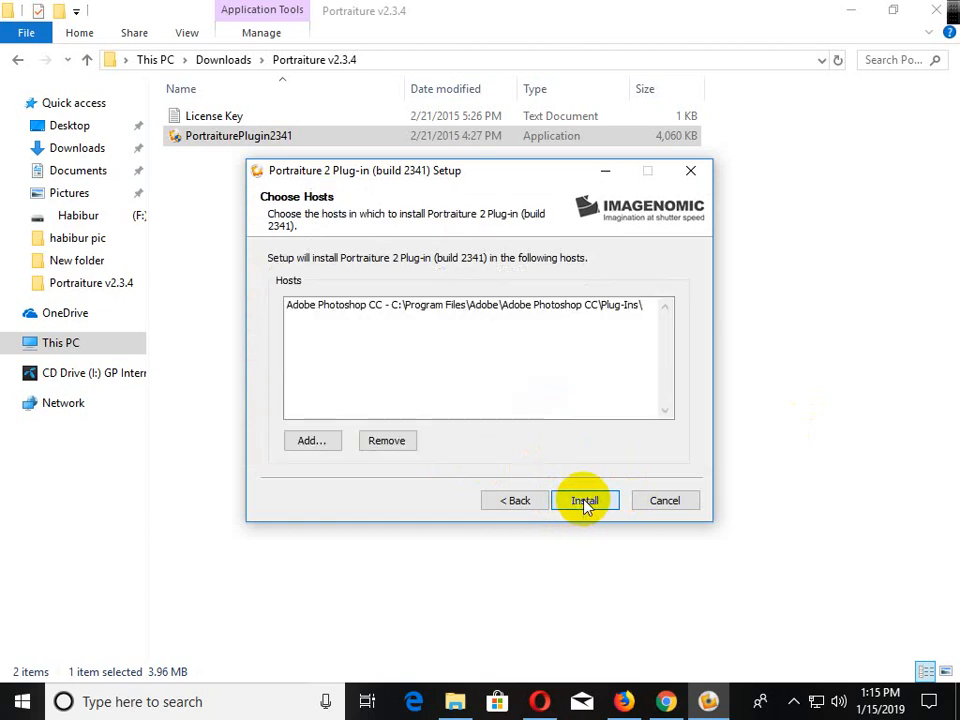
click(583, 500)
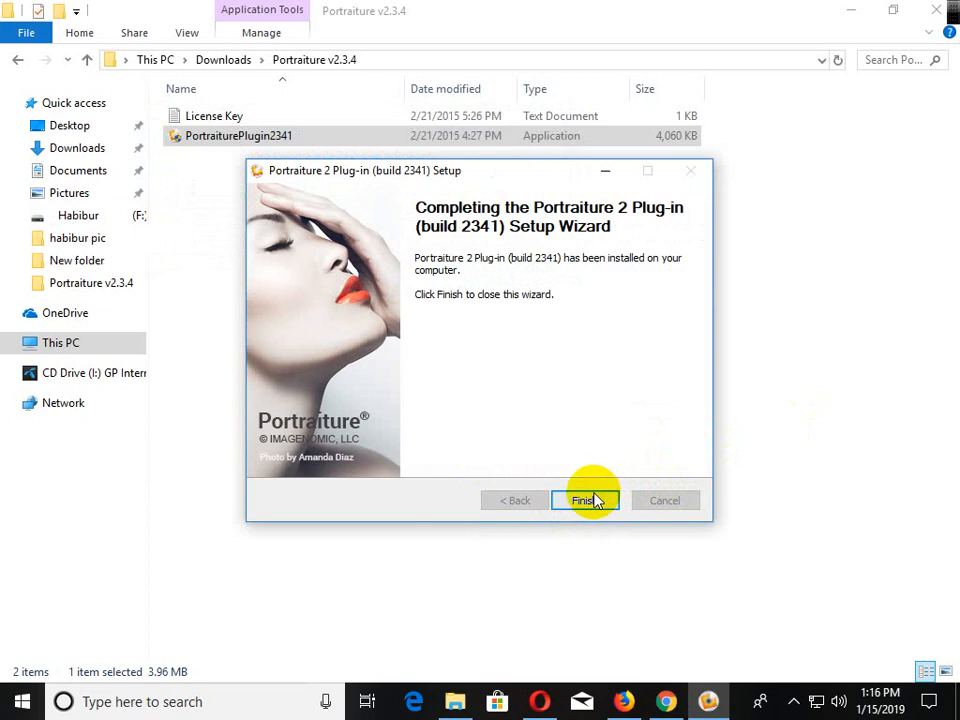
click(583, 500)
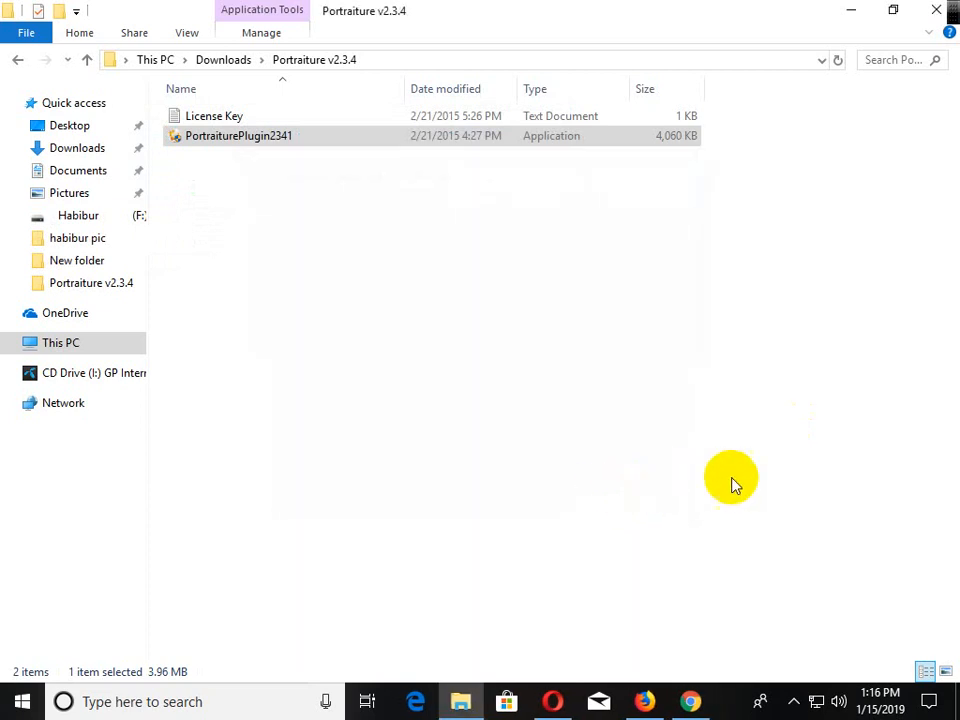
mouse_move(735, 548)
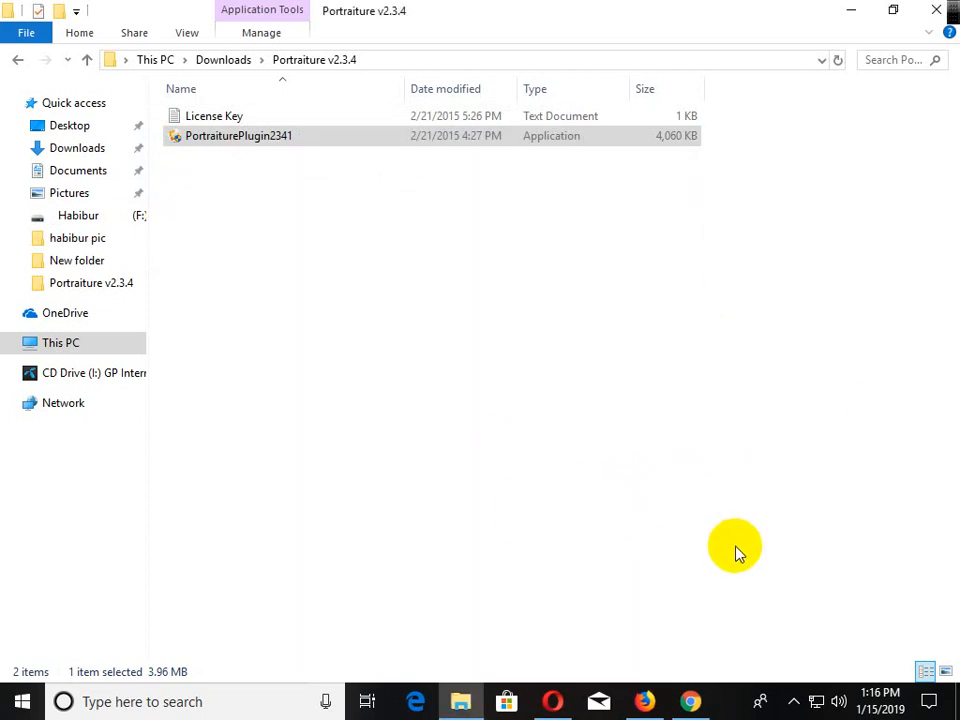
mouse_move(642, 540)
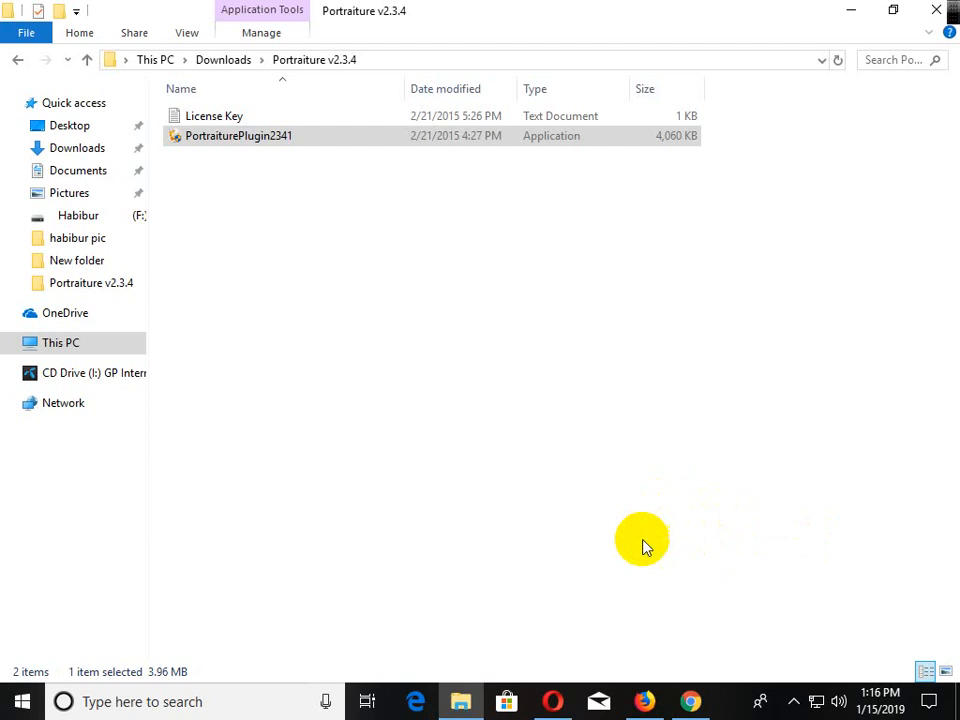
mouse_move(463, 443)
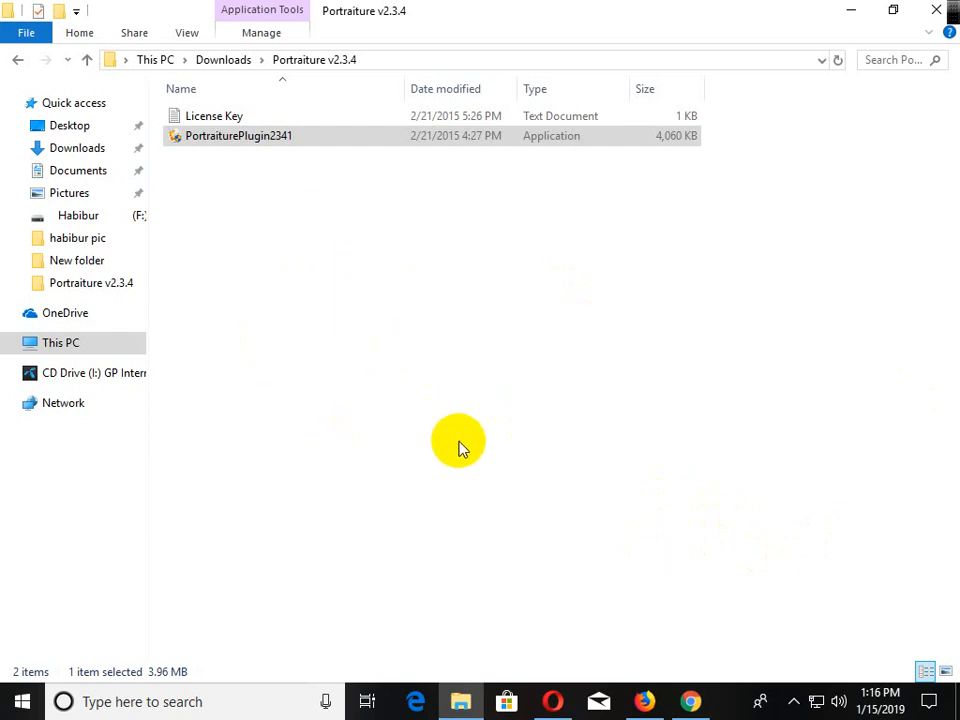
mouse_move(590, 473)
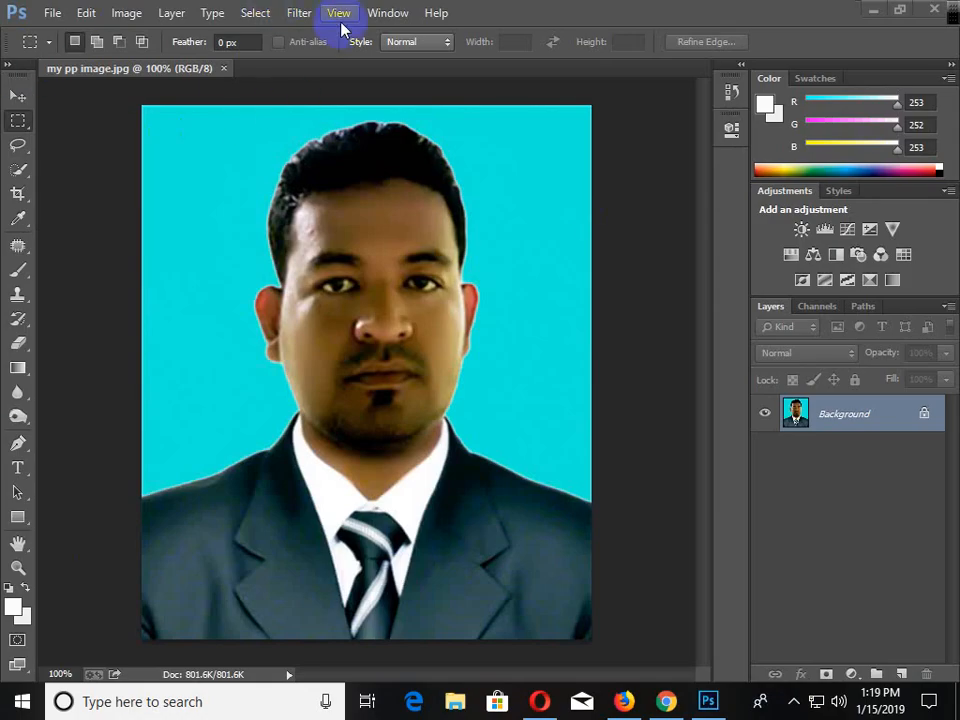
Open the Filter menu to reach Imagenomic > Portraiture.
click(298, 13)
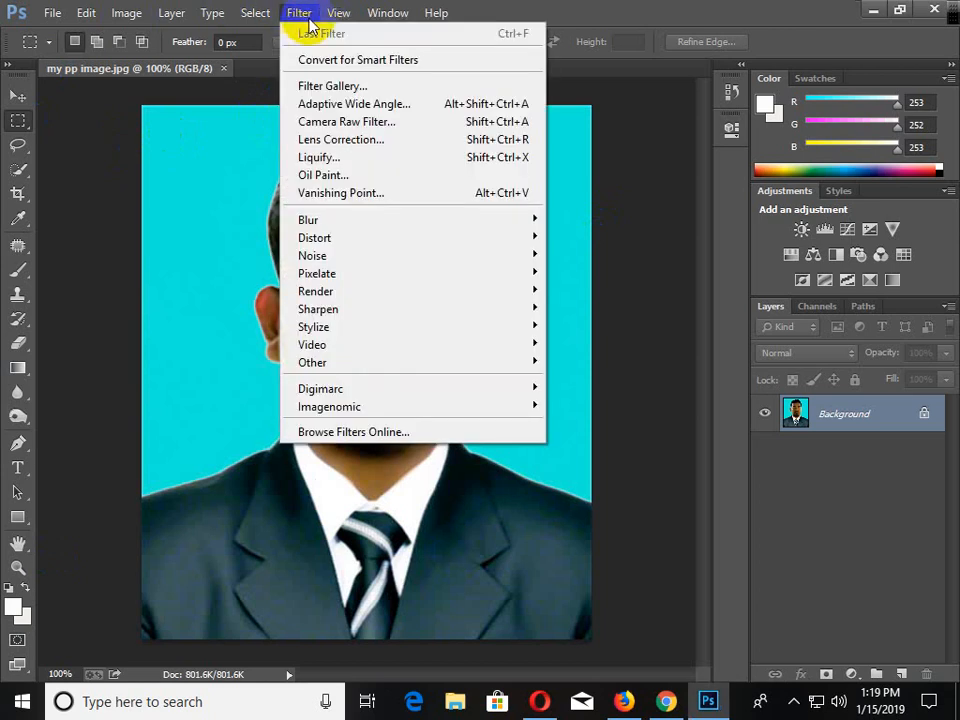
mouse_move(420, 406)
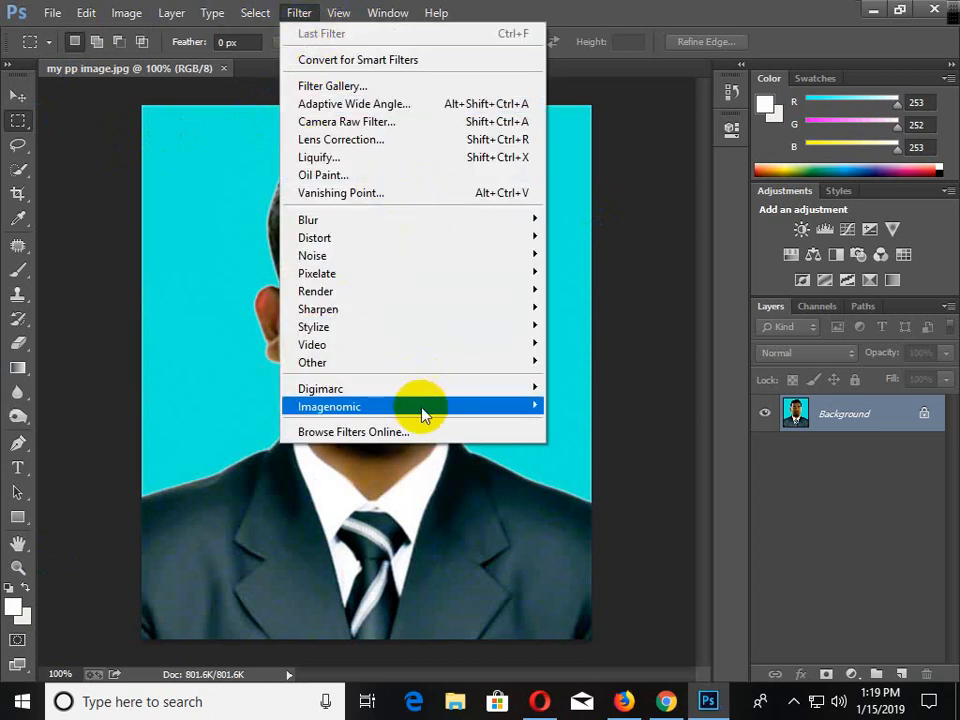
mouse_move(428, 406)
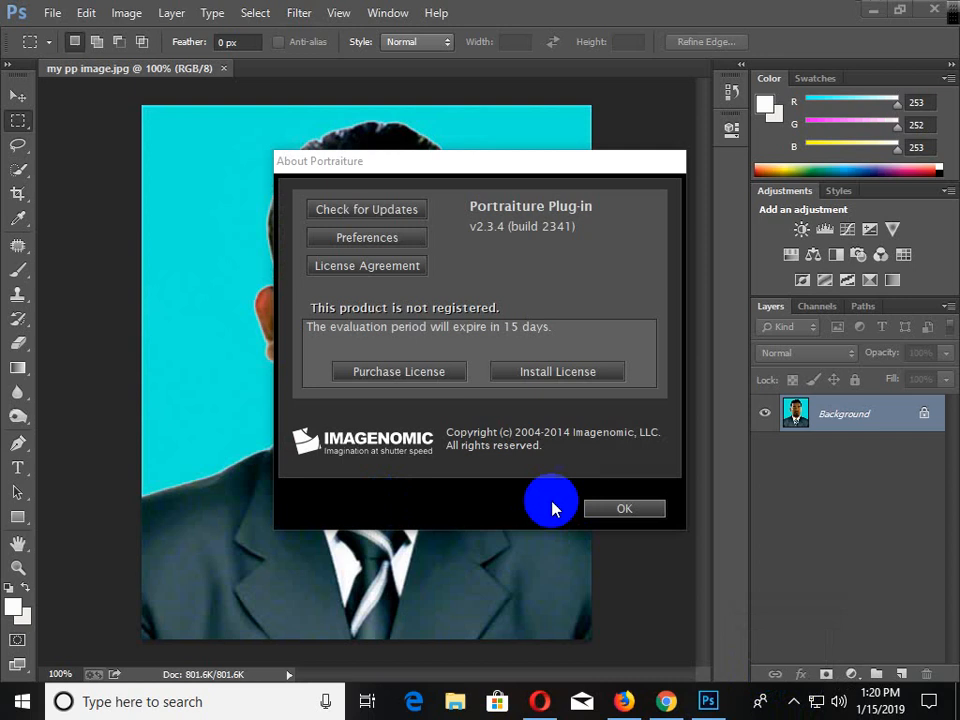
Dismiss the evaluation notice and pan the Portraiture preview onto the face.
click(624, 508)
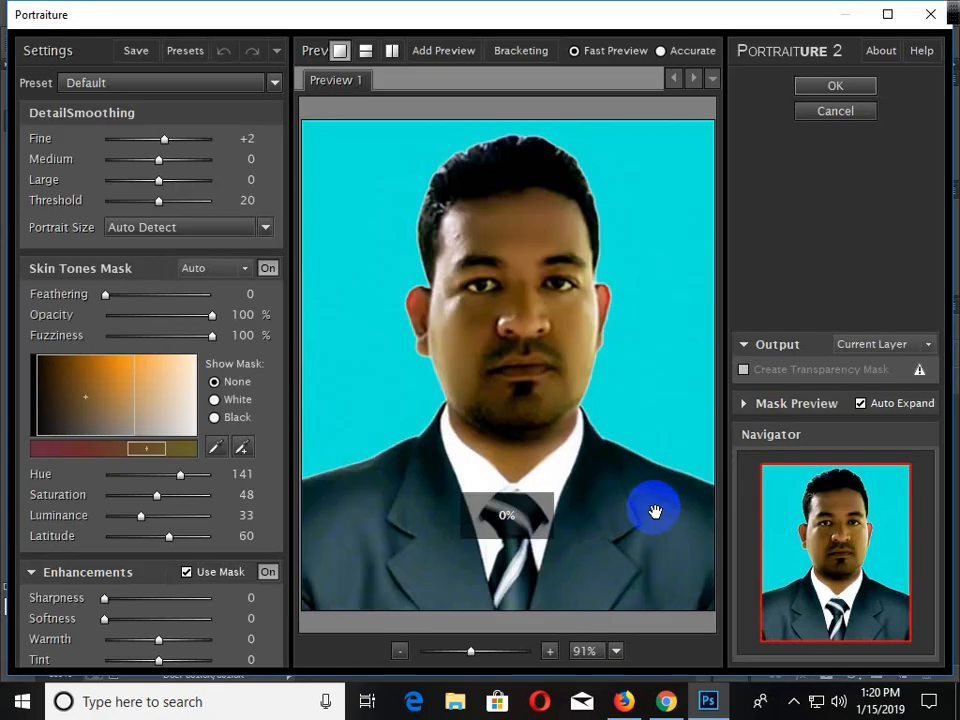
drag(655, 512, 487, 325)
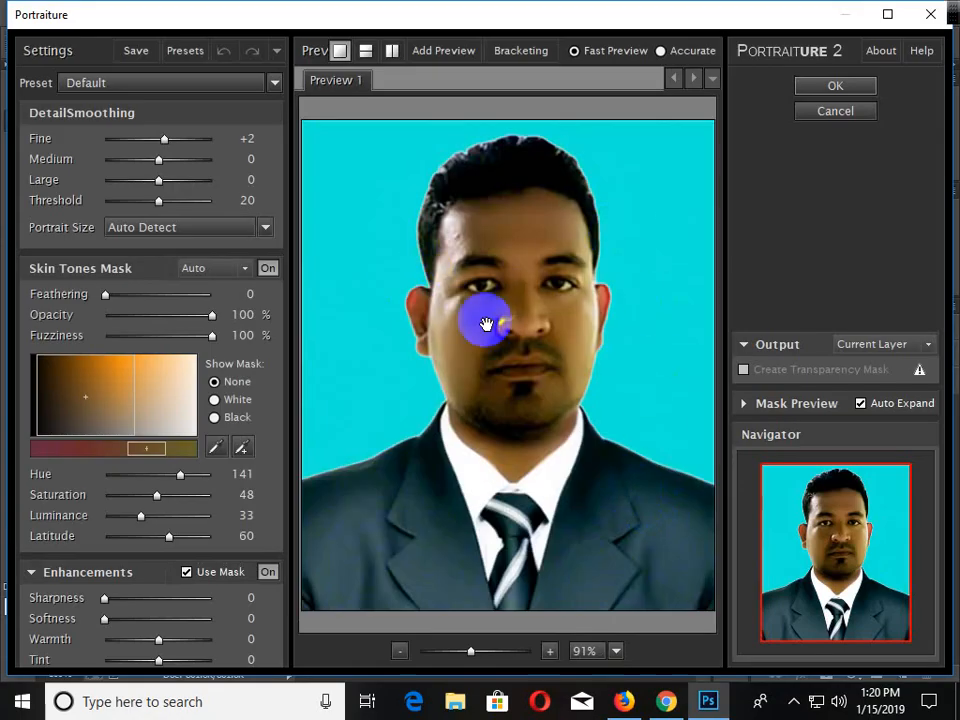
mouse_move(830, 276)
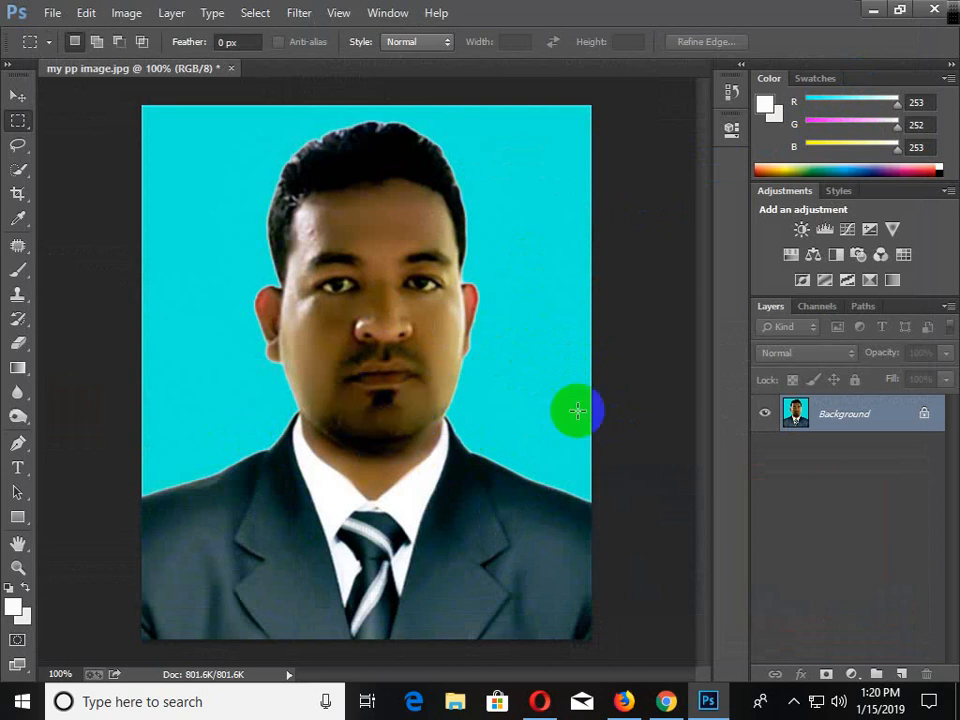
mouse_move(555, 398)
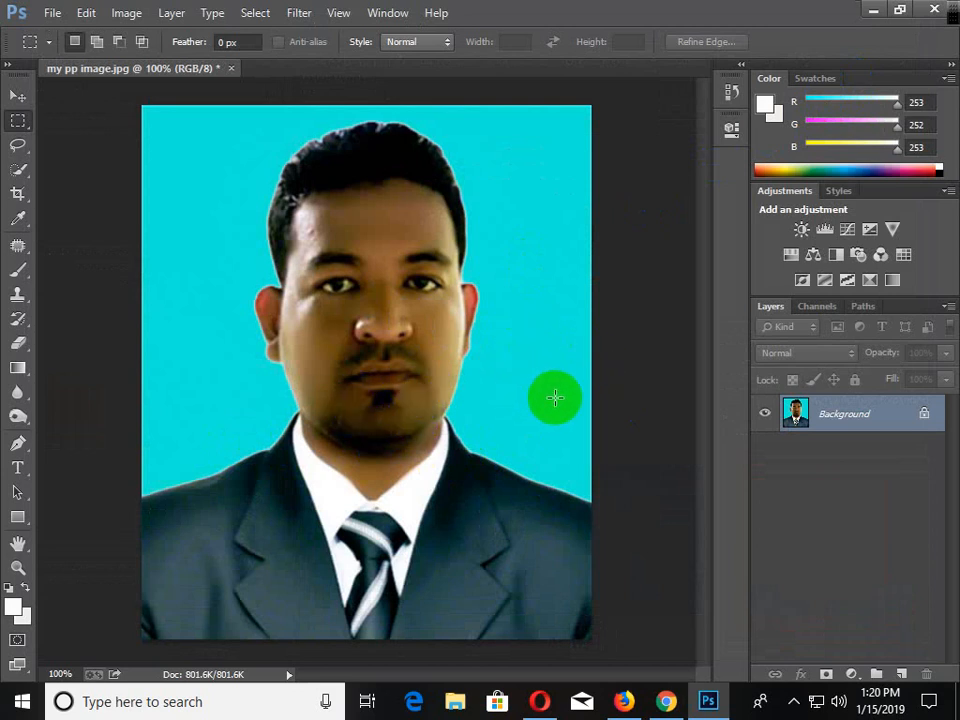